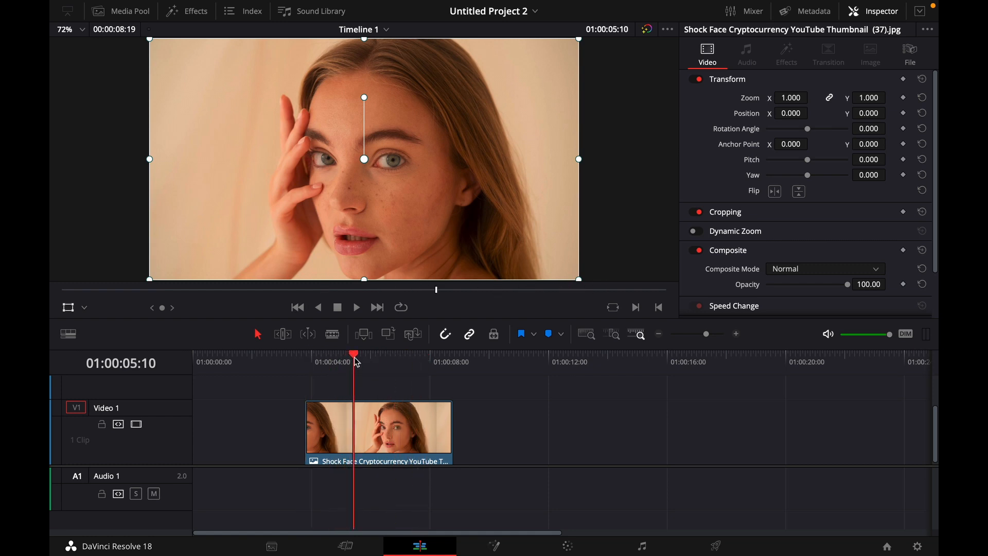
Step: At the clip's first frame, add a position keyframe, then set Position X to 5.000 at the end
left_click_drag(354, 355, 334, 354)
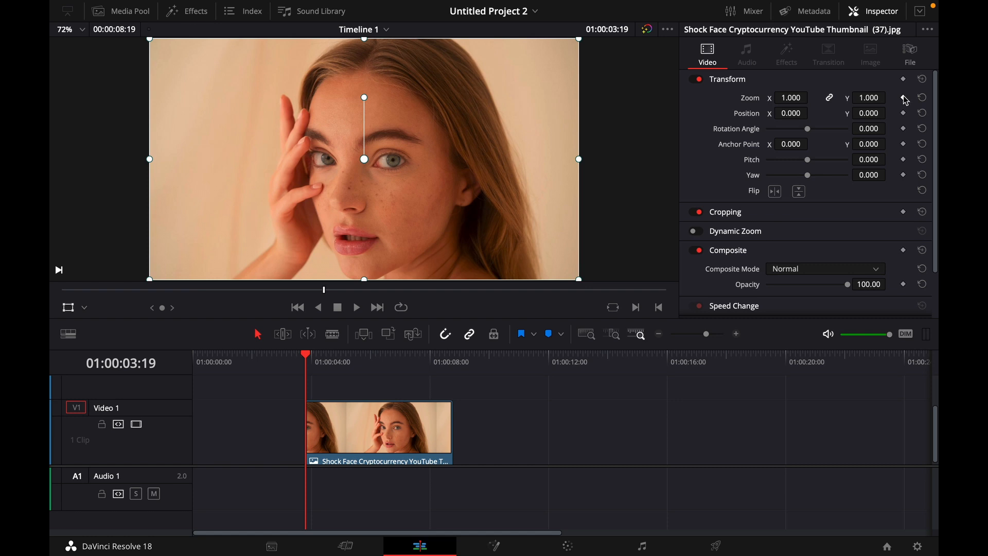
mouse_move(905, 118)
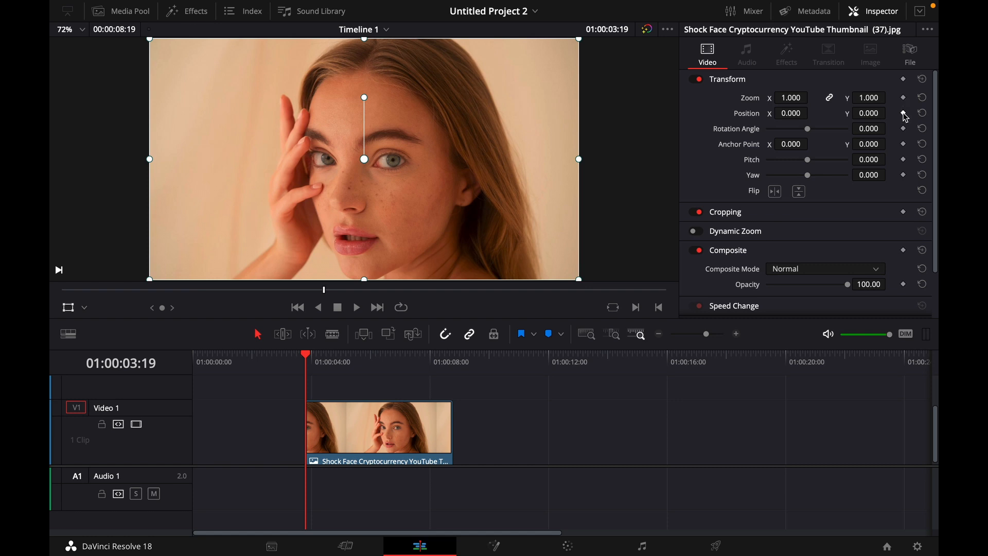
left_click(904, 113)
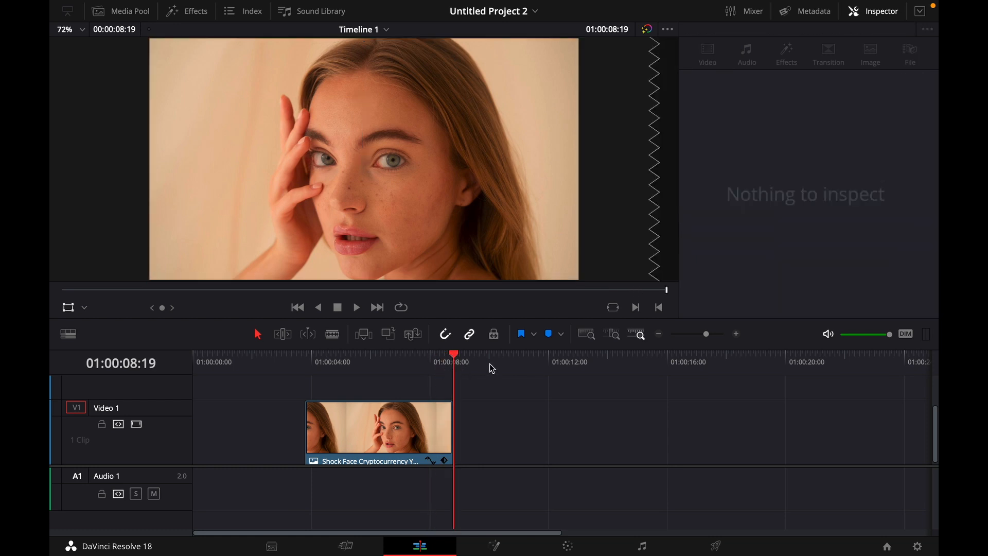
left_click(379, 428)
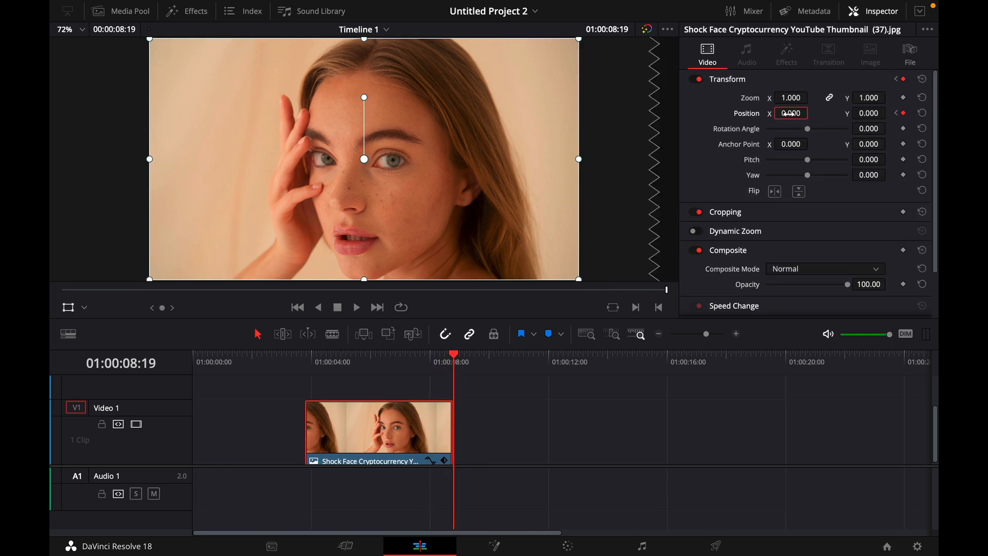
type("5.000")
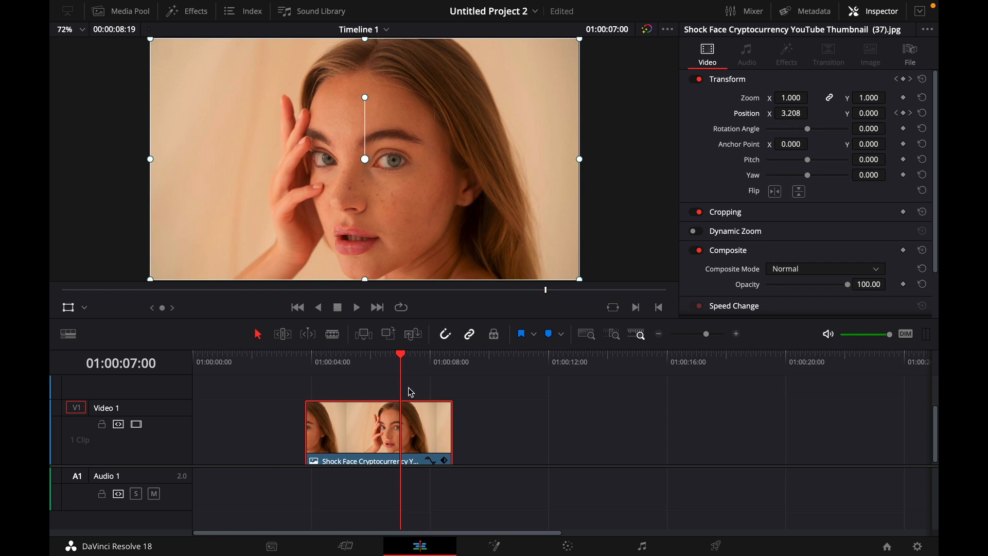
mouse_move(404, 359)
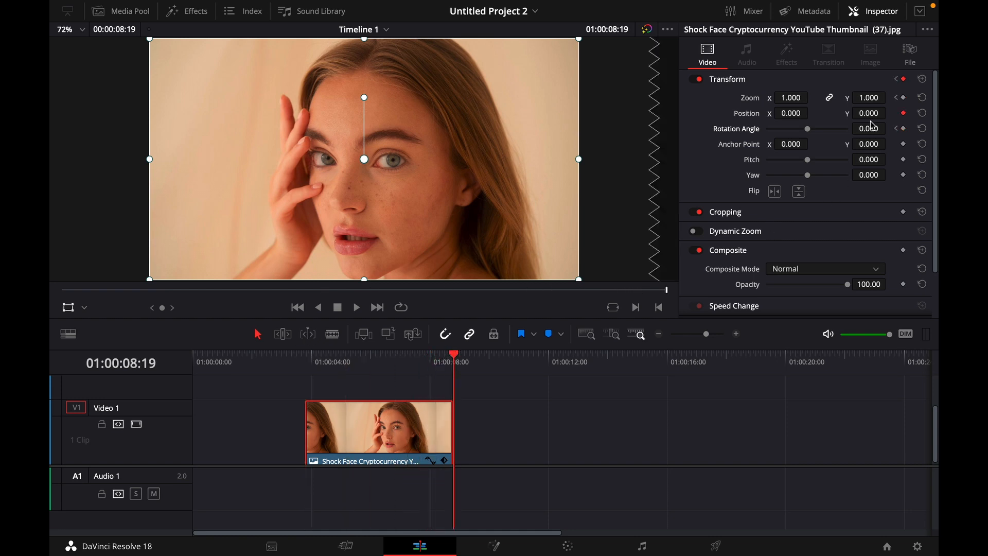
Step: Enter a zoom of about 1.25 on the last frame, creating an end zoom keyframe
left_click(790, 97)
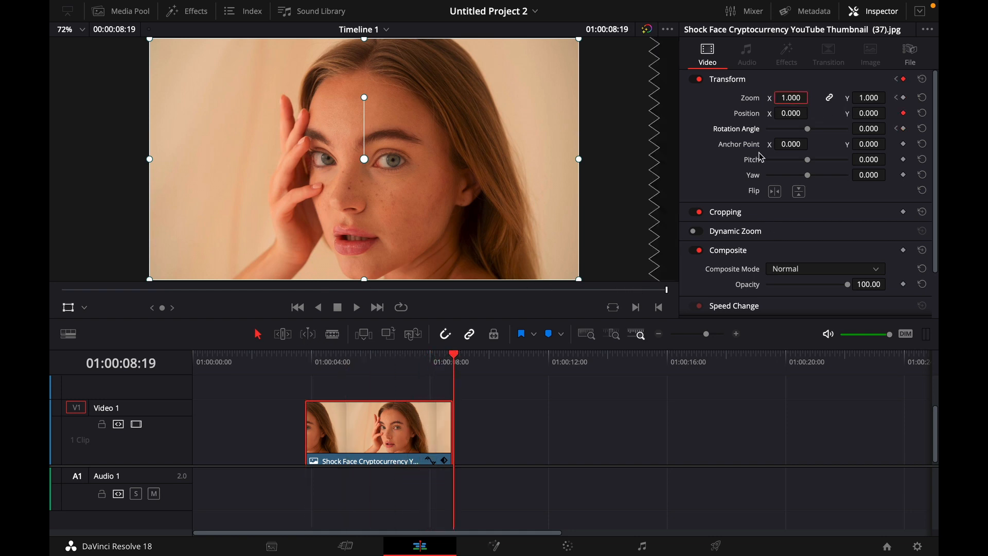
type("1.25")
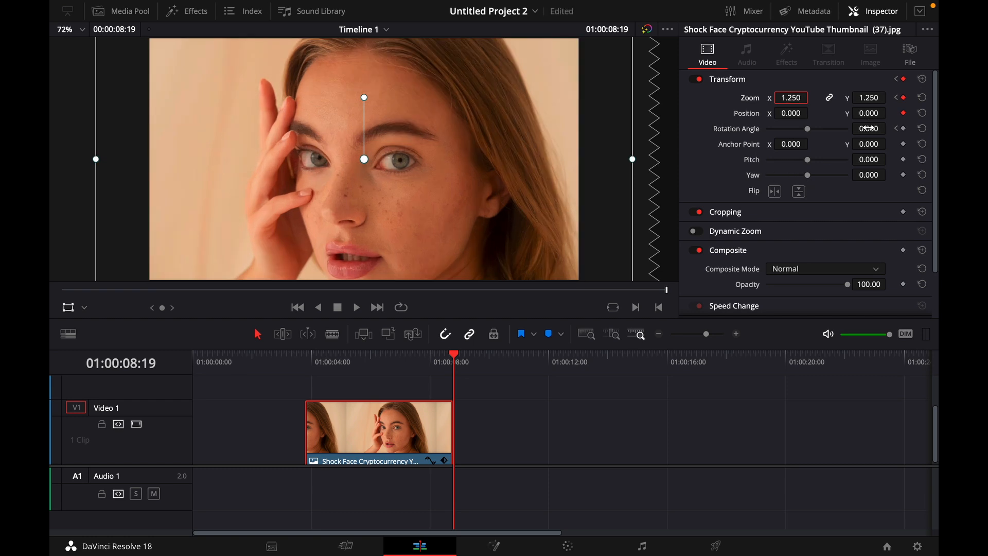
left_click(869, 128)
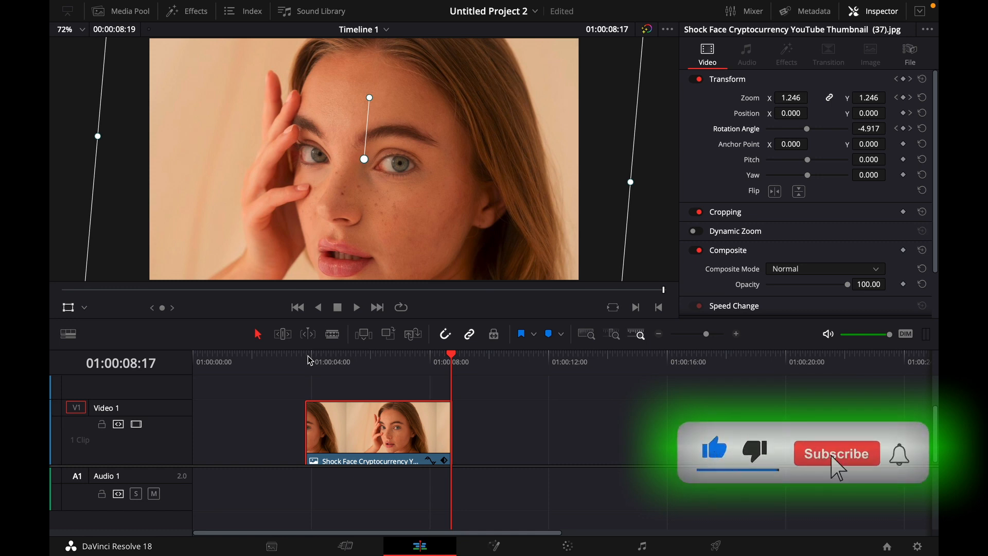
Step: Keyframe a slight tilt of about −4.9° rotation near the clip's end
left_click(836, 453)
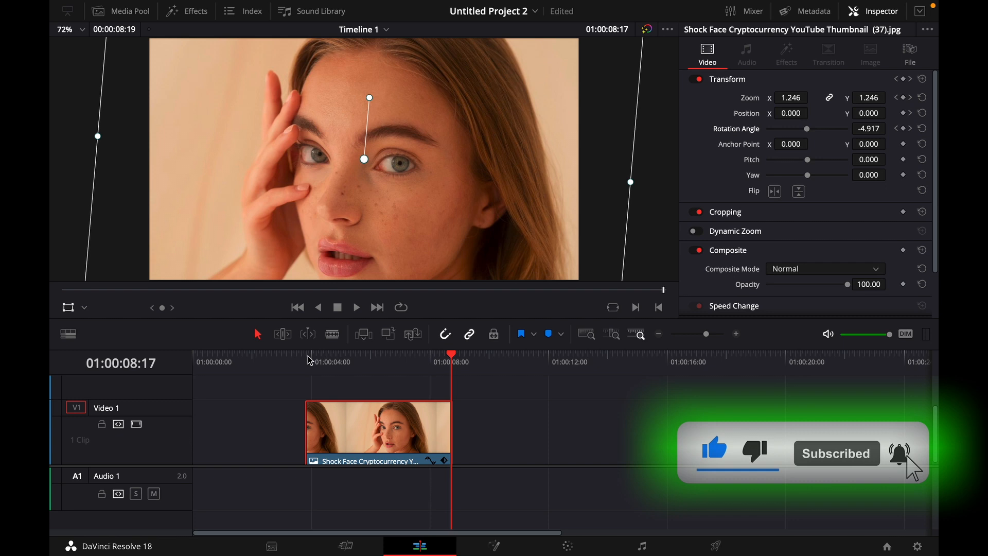